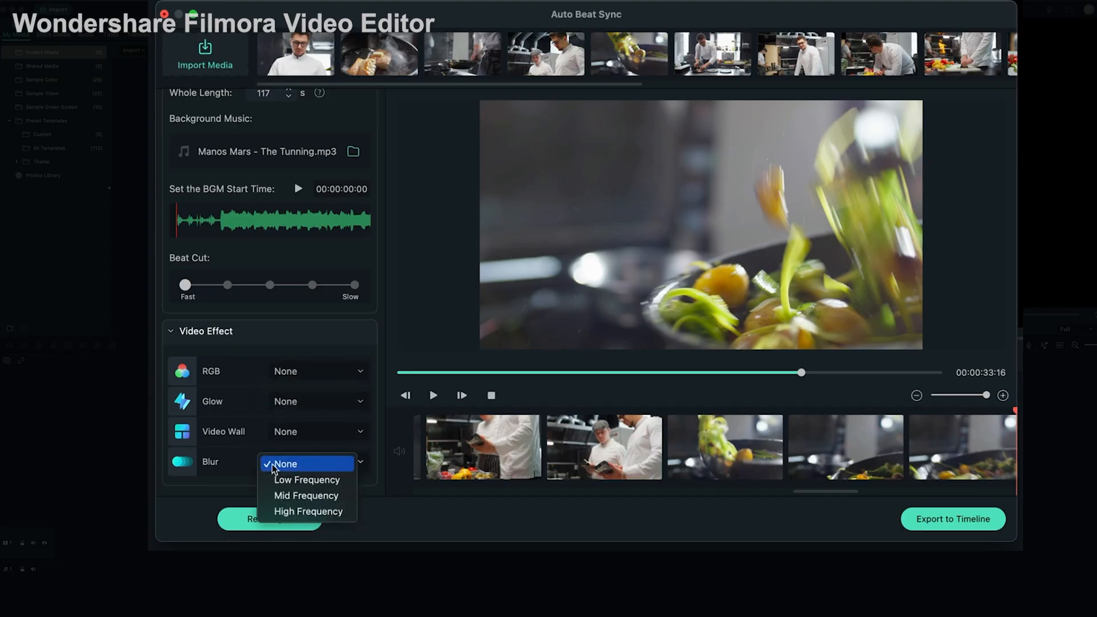
# - Set the Blur video effect to Low Frequency and re-analyze the footage against the music beats
pyautogui.click(306, 479)
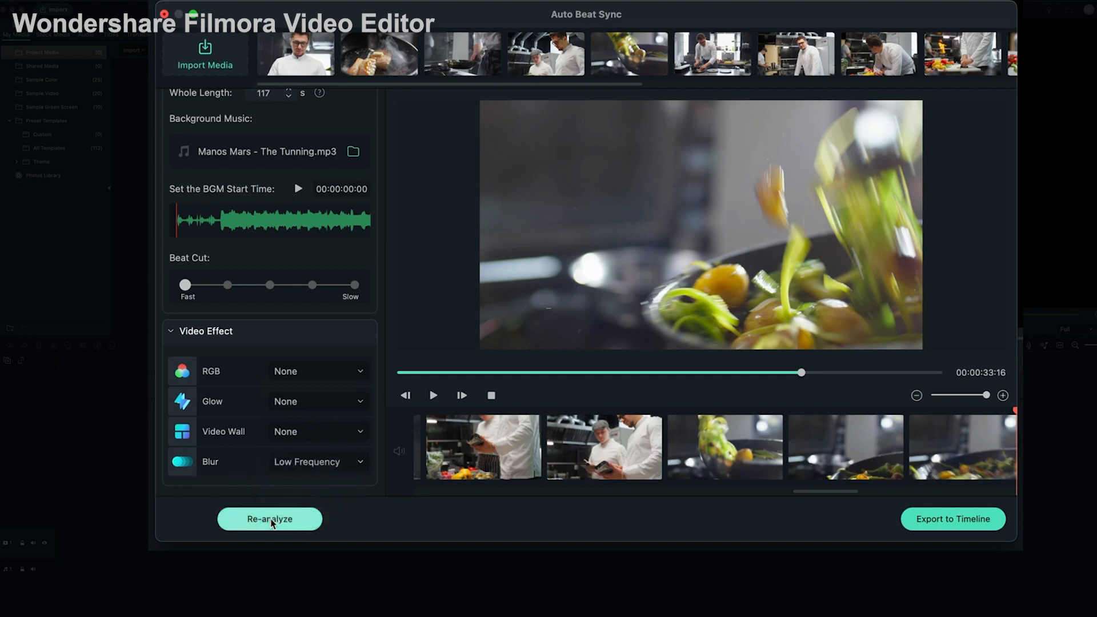
pyautogui.click(270, 519)
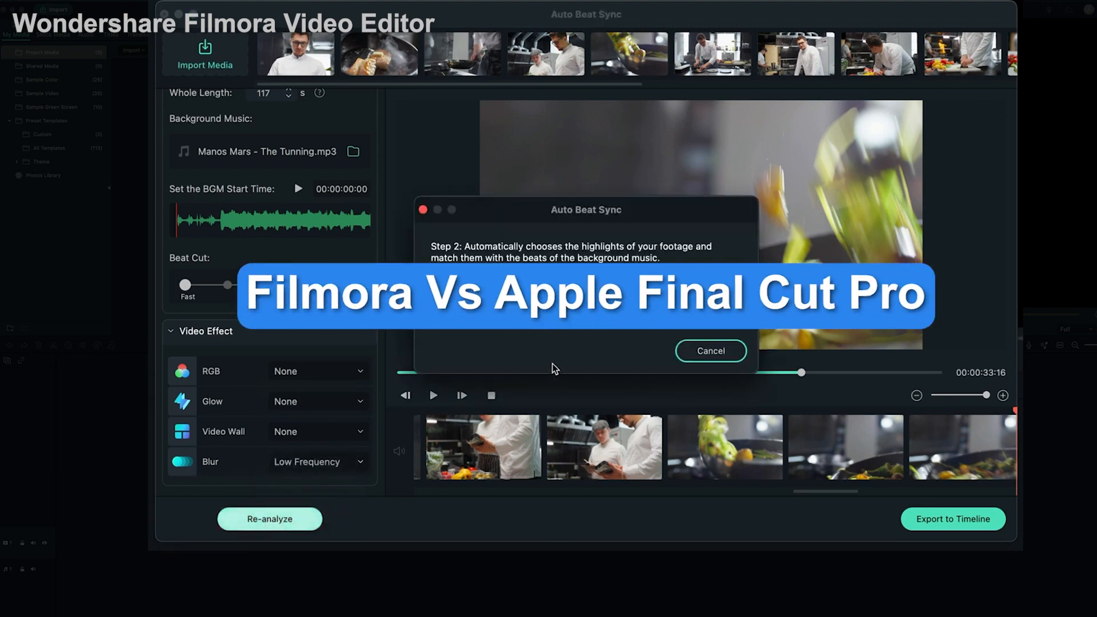
pyautogui.click(709, 351)
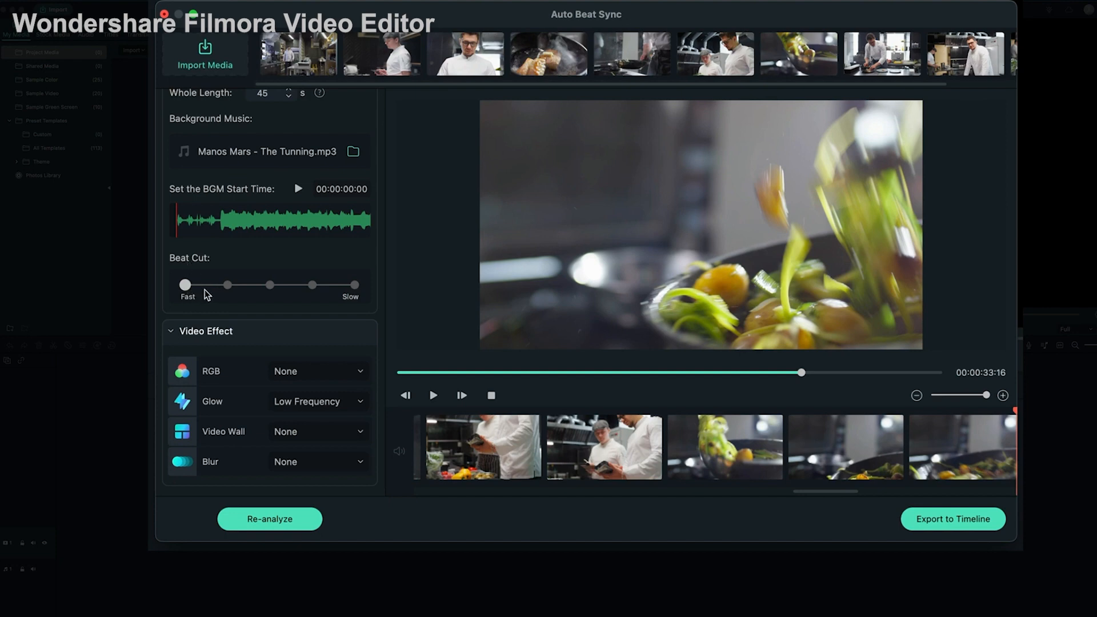
pyautogui.moveTo(311, 75)
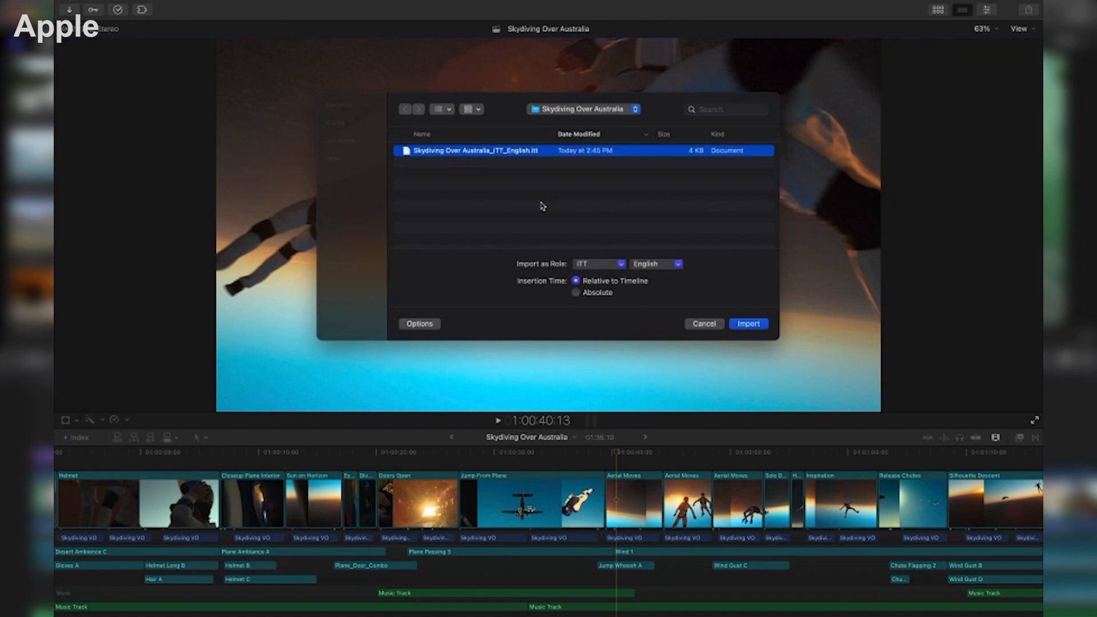
# - Import the Skydiving Over Australia_ITT_English.itt captions file with the ITT English role
pyautogui.click(747, 324)
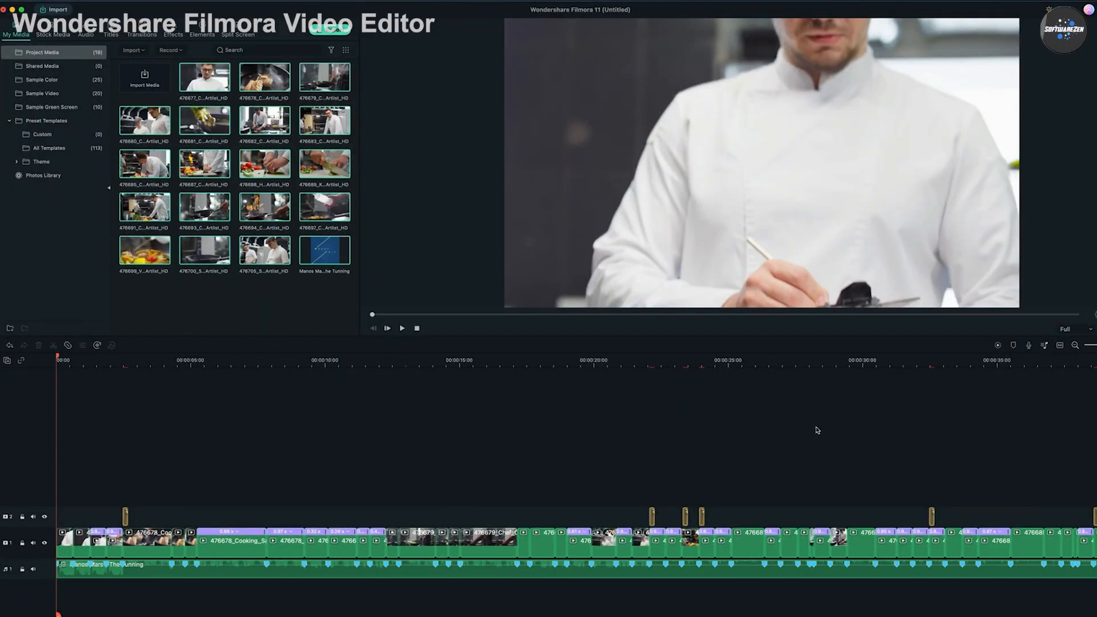
pyautogui.moveTo(483, 430)
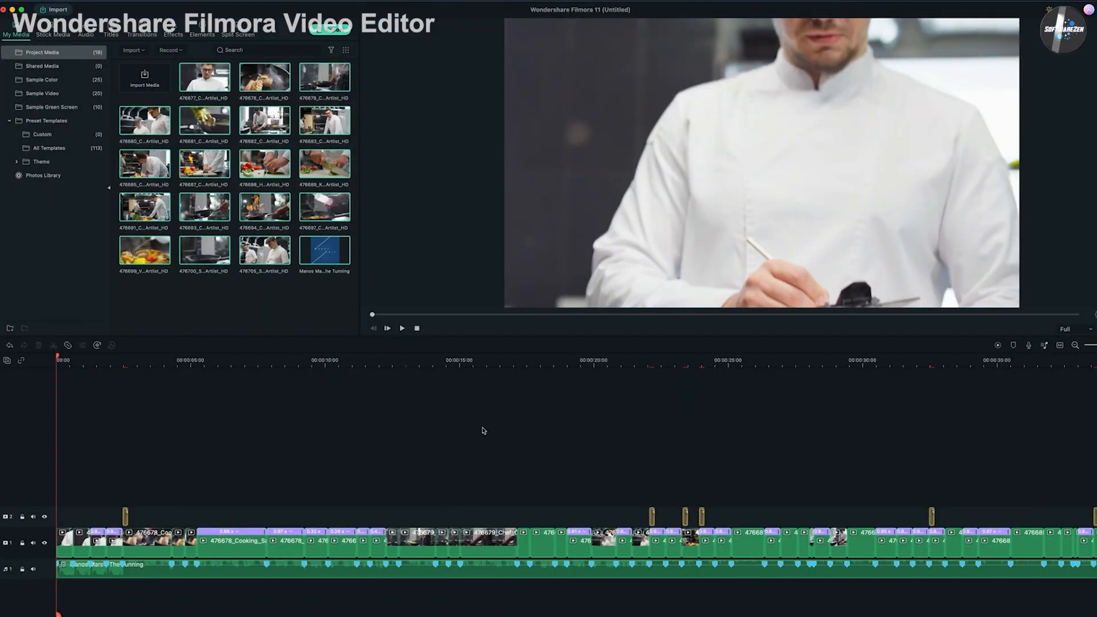
pyautogui.moveTo(315, 513)
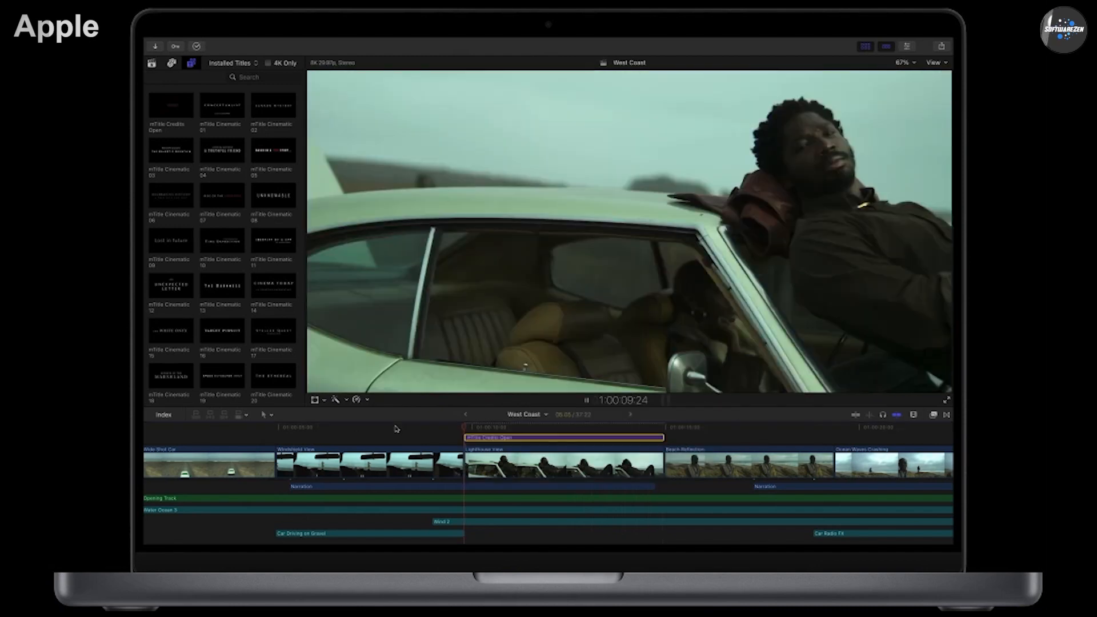
pyautogui.click(583, 400)
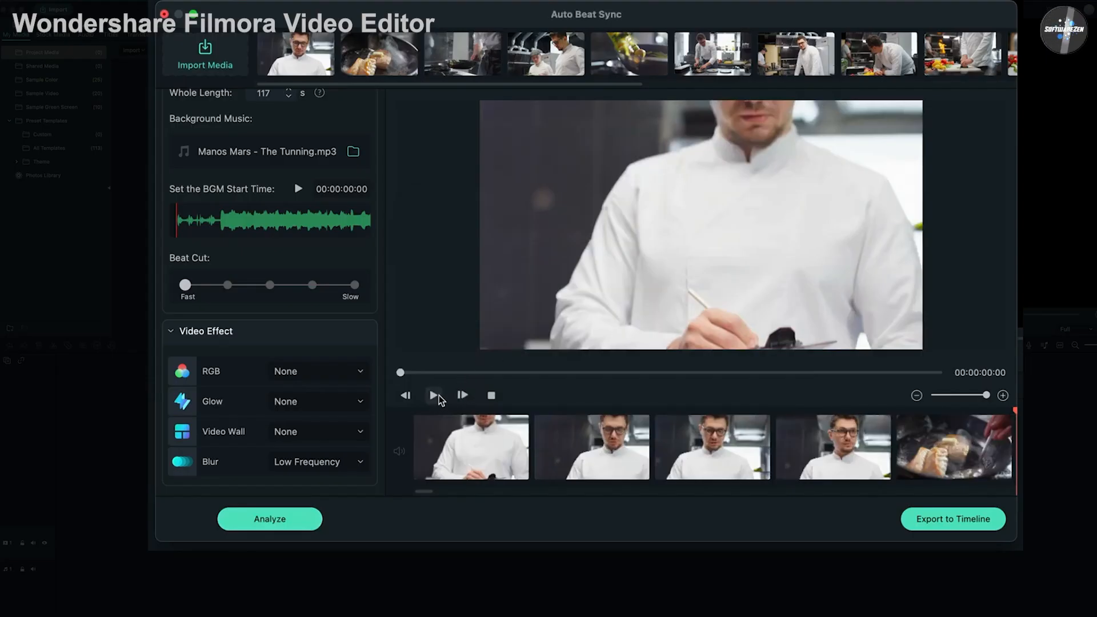
# - Set Glow to Low Frequency, analyze the clips, and bring in more Sample Footage cooking clips
pyautogui.click(433, 395)
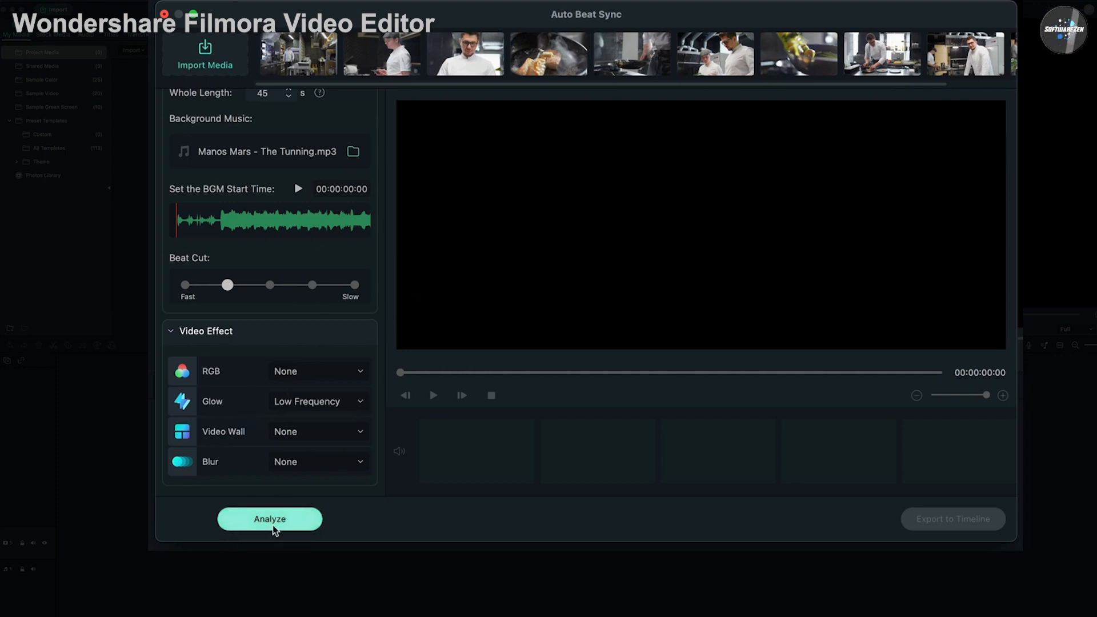
pyautogui.click(269, 519)
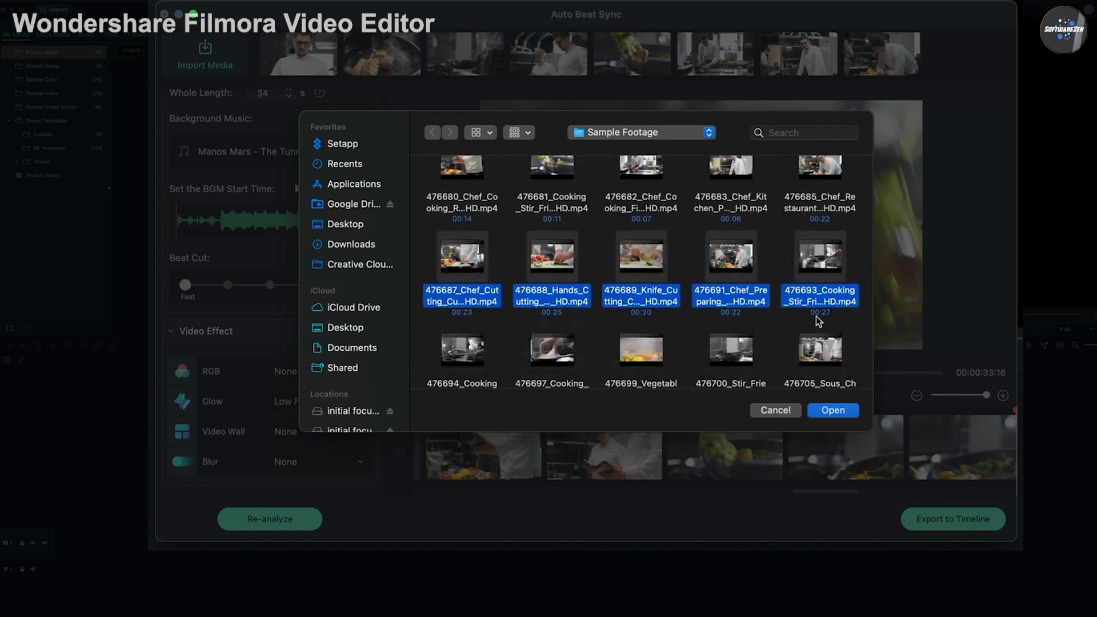
pyautogui.click(832, 410)
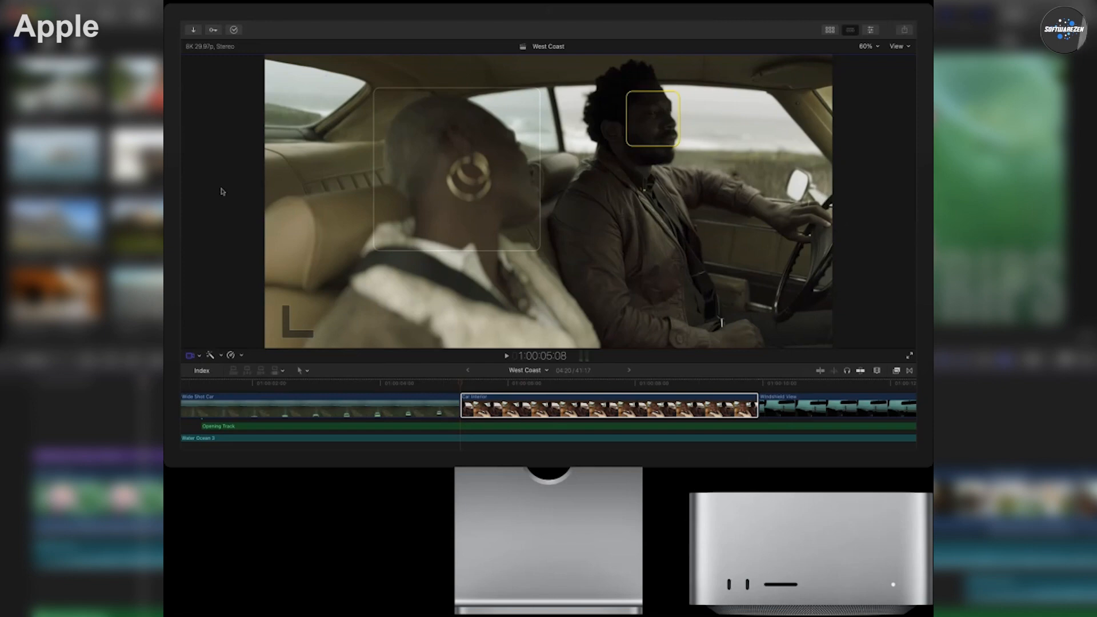
pyautogui.click(506, 357)
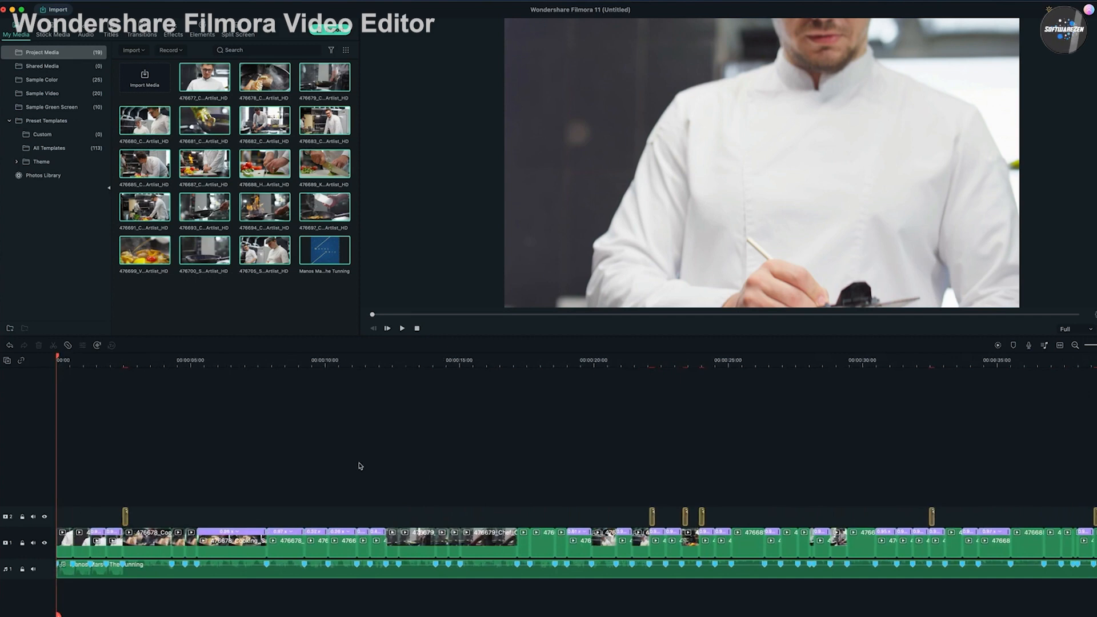
pyautogui.moveTo(590, 353)
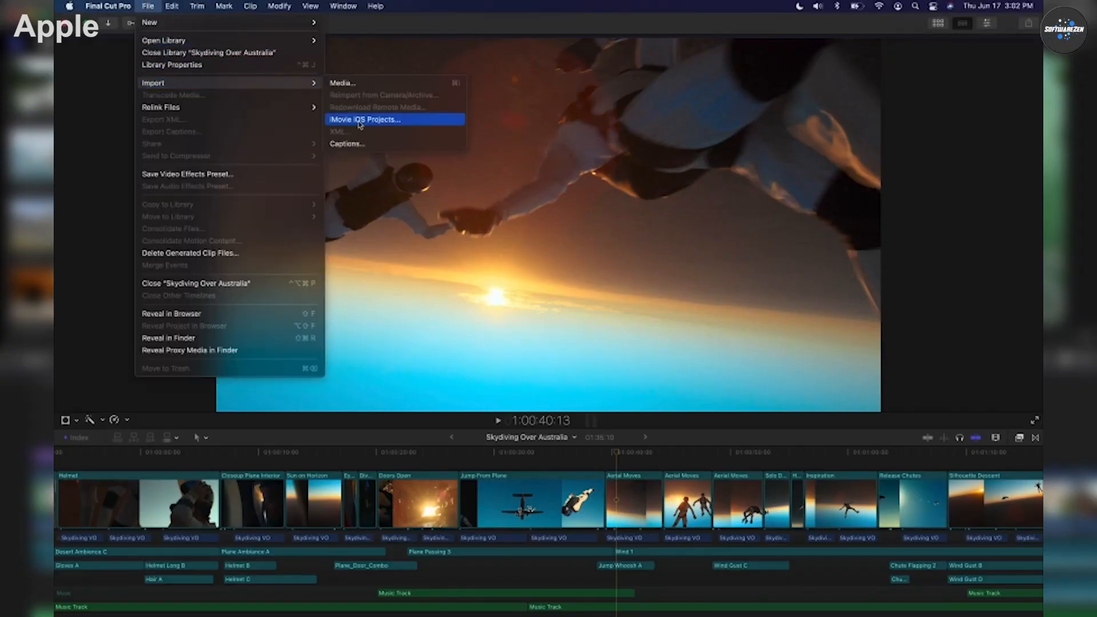
# - Bring up the File > Import > Captions… dialog for the Skydiving Over Australia project
pyautogui.click(347, 144)
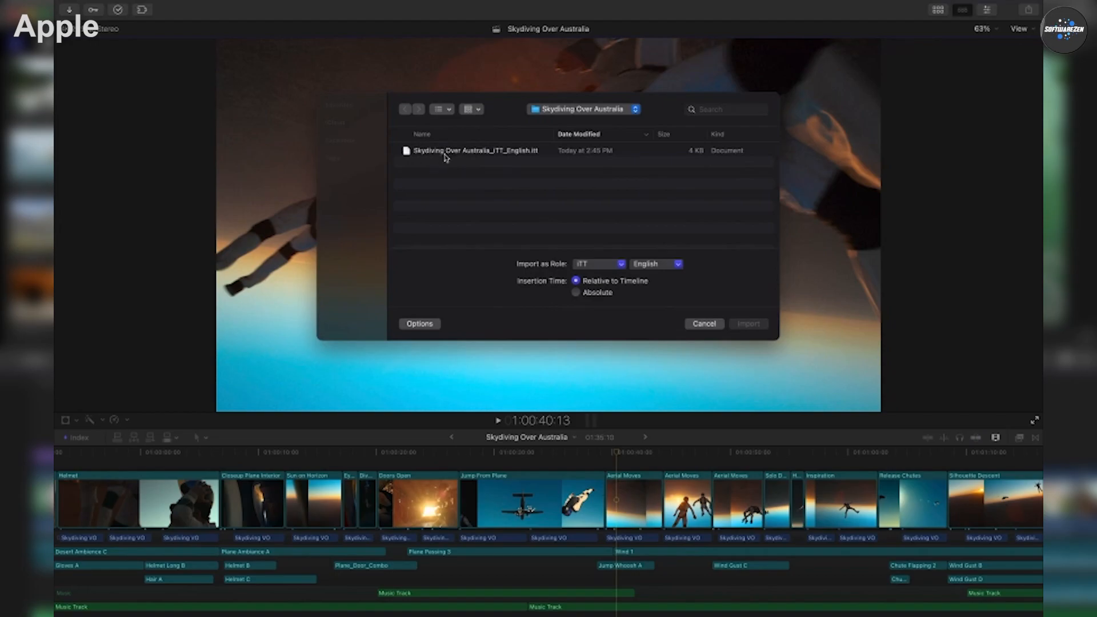